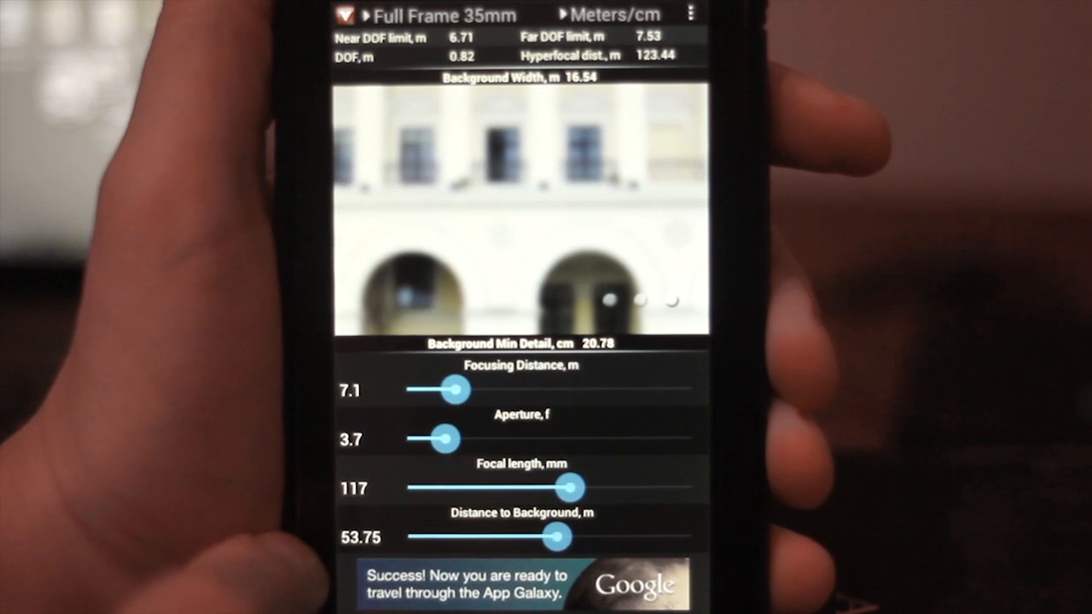
- Push the building background away briefly, then bring it close to about 32 m (9.92 m width)
{"action": "left_click_drag", "start_coordinate": [554, 537], "coordinate": [452, 537]}
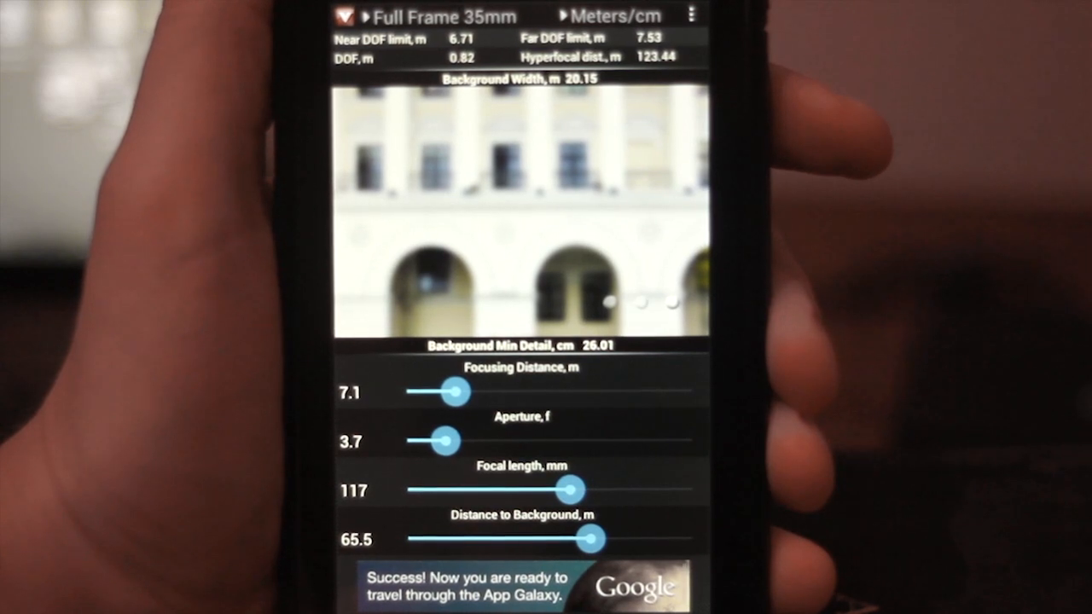
{"action": "left_click_drag", "start_coordinate": [589, 539], "coordinate": [461, 539]}
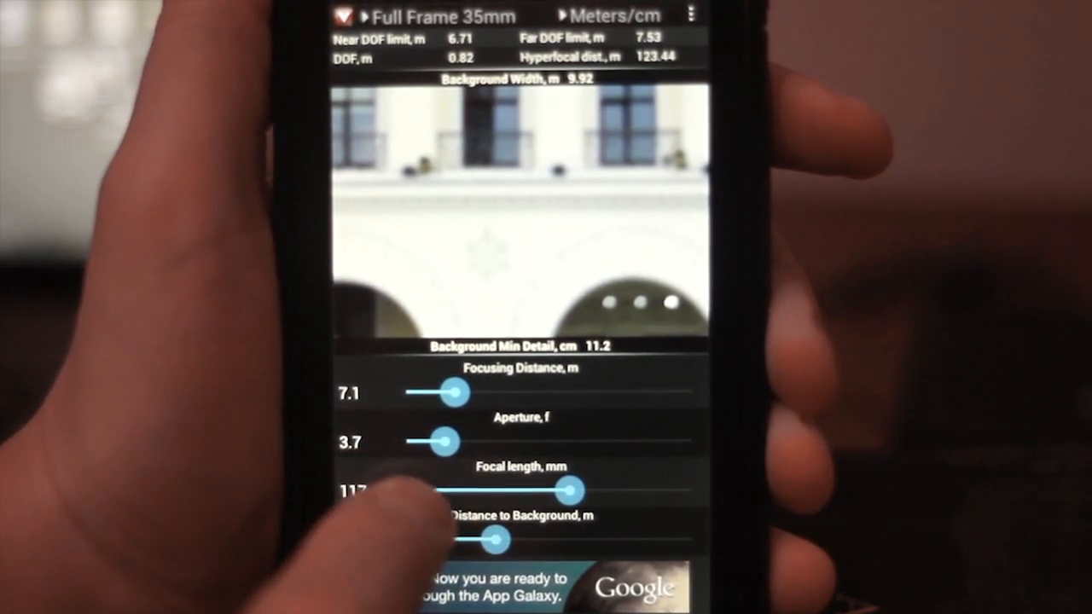
- Sweep the aperture up to about f/26, then return it to f/4.6 for 1.02 m depth of field
{"action": "left_click_drag", "start_coordinate": [444, 442], "coordinate": [413, 444]}
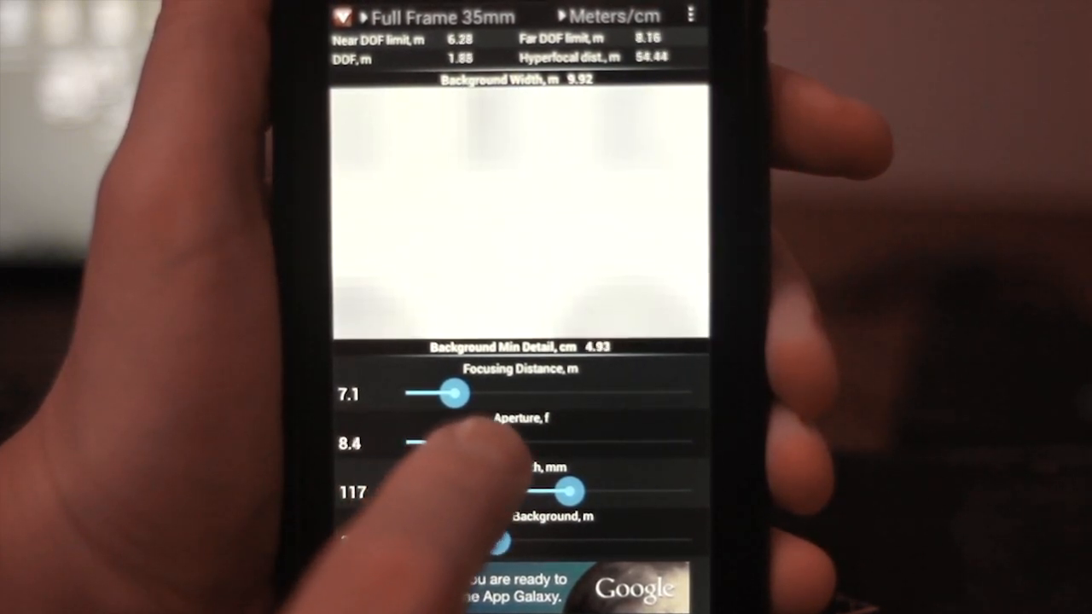
{"action": "left_click_drag", "start_coordinate": [413, 444], "coordinate": [589, 444]}
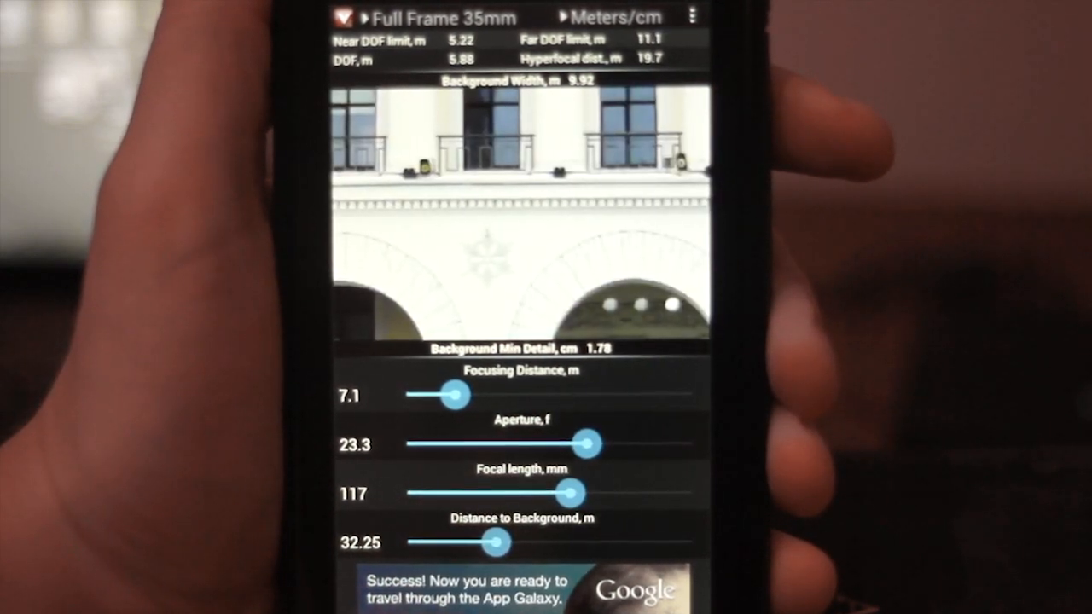
{"action": "left_click_drag", "start_coordinate": [587, 444], "coordinate": [611, 444]}
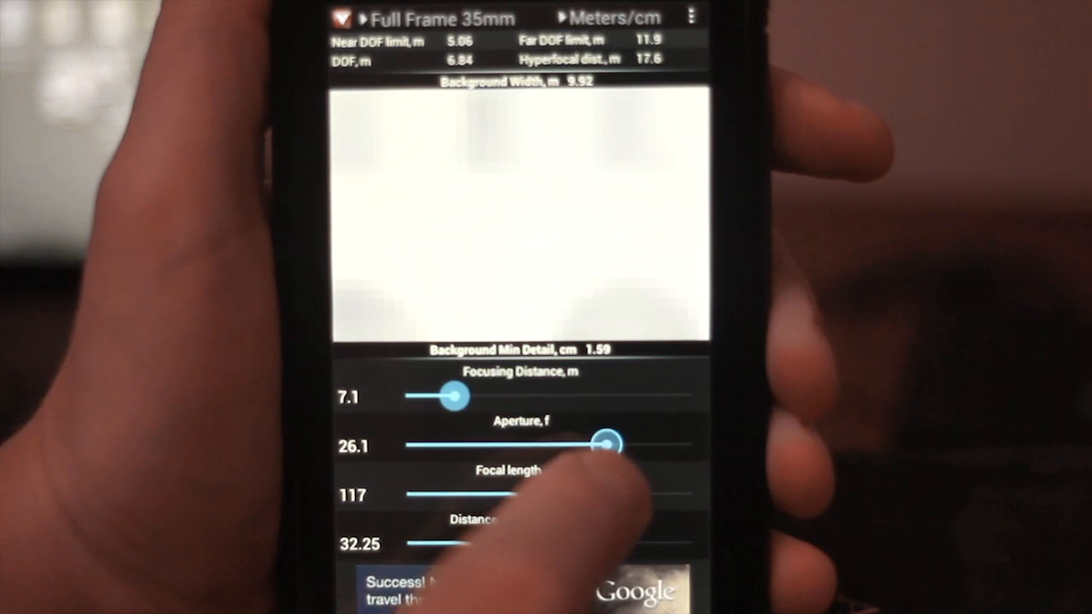
{"action": "left_click_drag", "start_coordinate": [611, 443], "coordinate": [601, 444]}
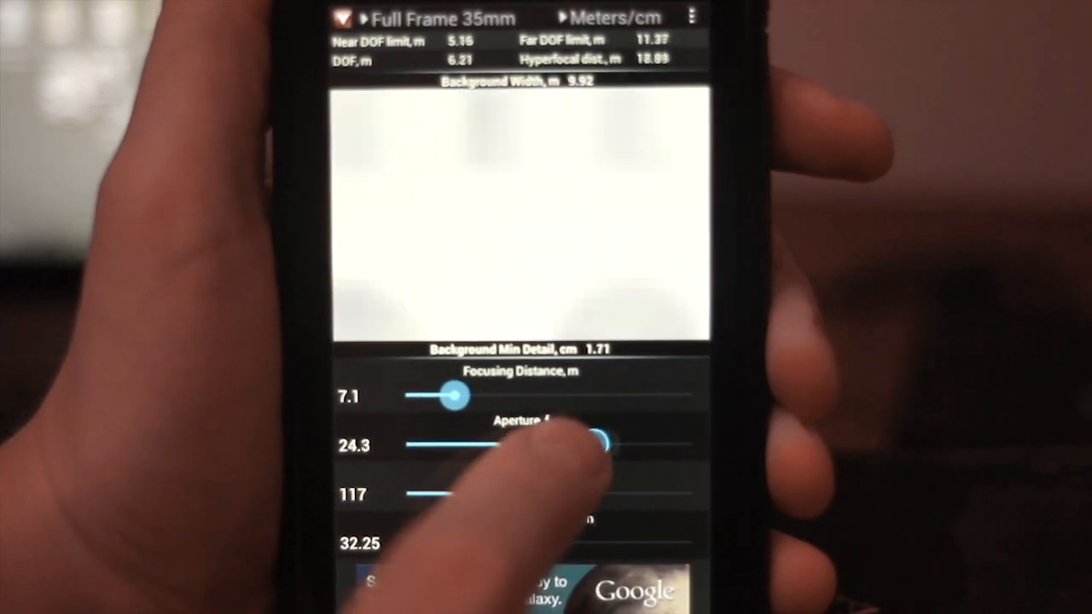
{"action": "left_click_drag", "start_coordinate": [601, 444], "coordinate": [406, 444]}
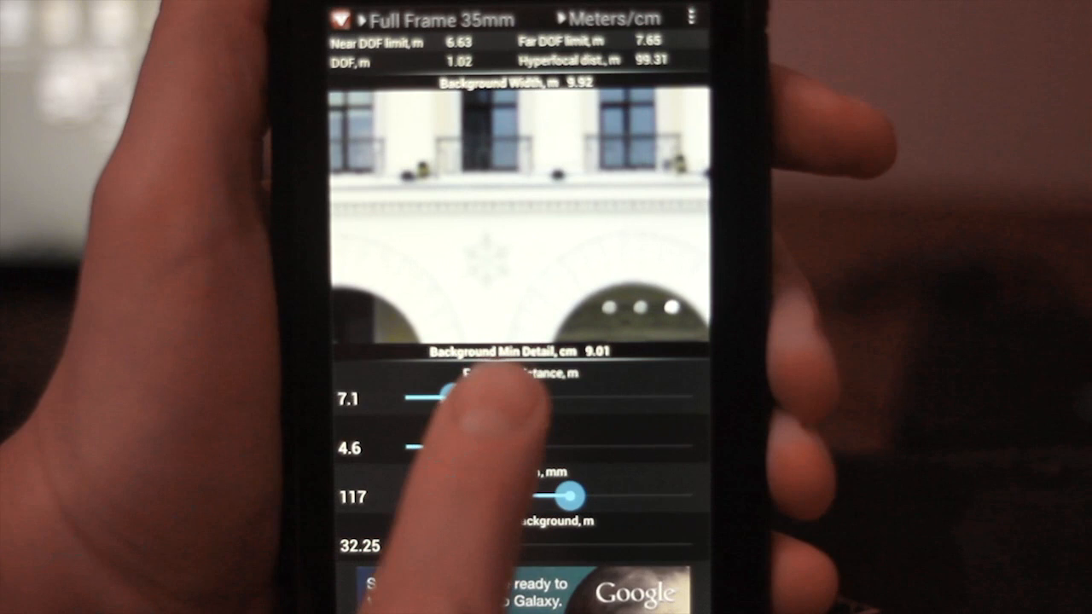
- Move the background out to 97.25 m so the building blurs heavily at f/1.7
{"action": "left_click_drag", "start_coordinate": [447, 394], "coordinate": [555, 396]}
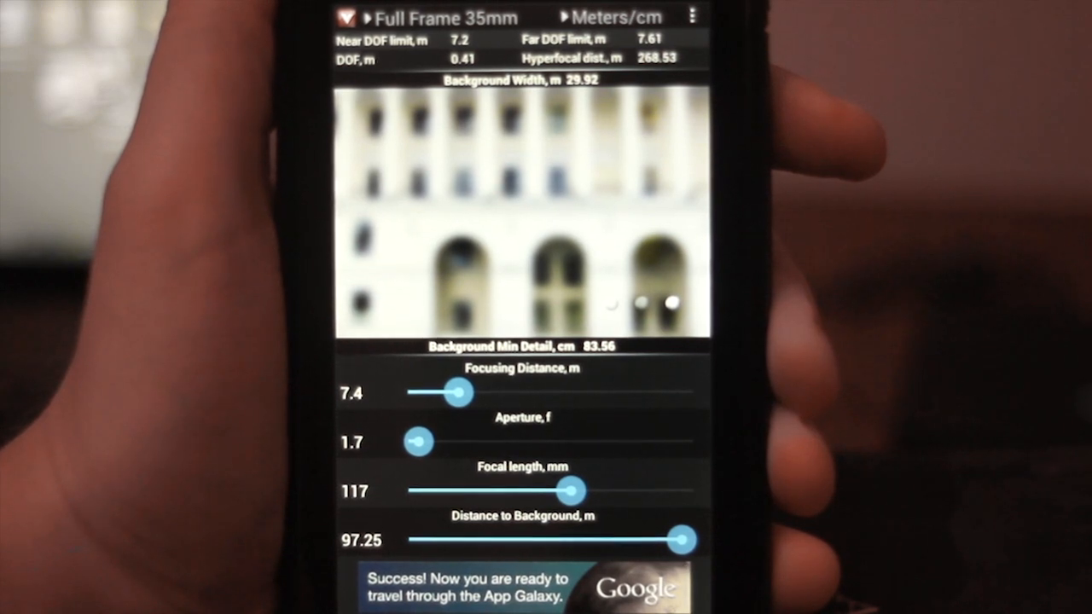
- Swipe the preview to show a person silhouette in front of the building
{"action": "left_click_drag", "start_coordinate": [418, 440], "coordinate": [435, 440]}
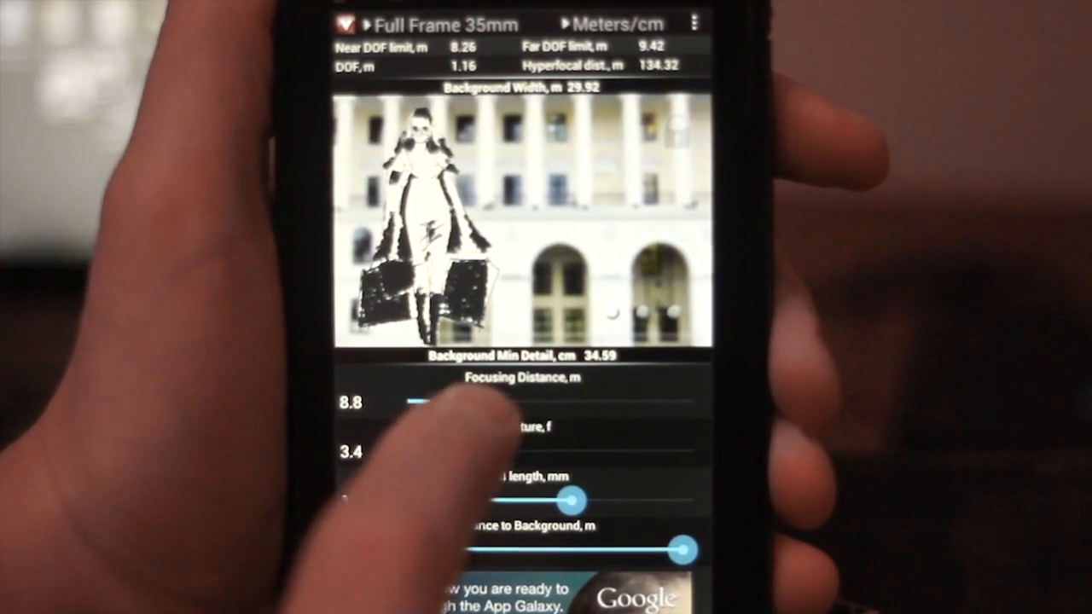
- Focus at 25.5 m and open the aperture to f/1.4, dropping depth of field to 4.01 m
{"action": "left_click_drag", "start_coordinate": [410, 403], "coordinate": [512, 403]}
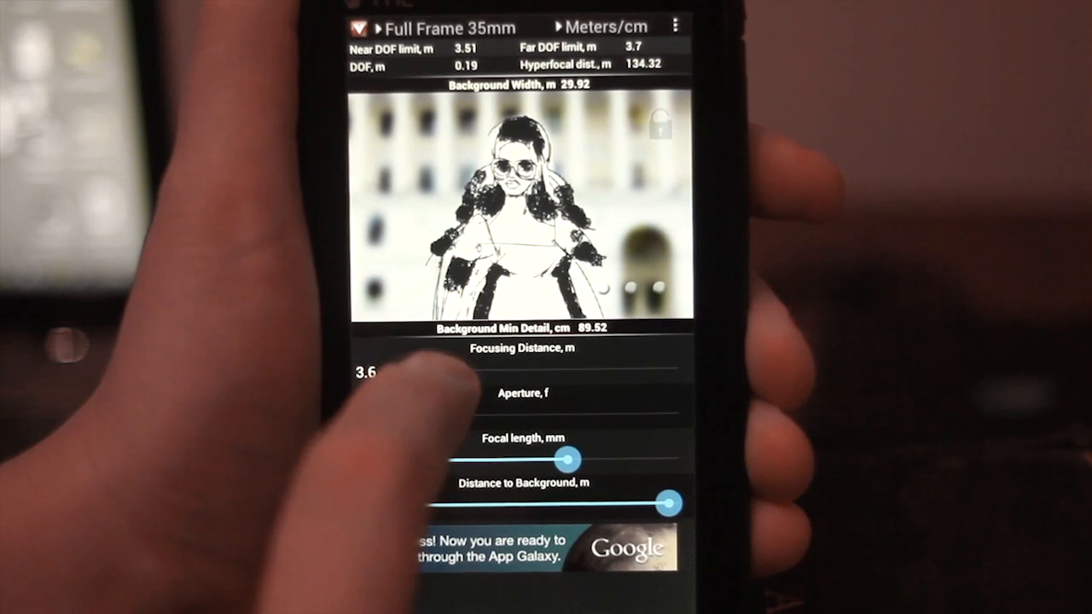
{"action": "left_click_drag", "start_coordinate": [427, 372], "coordinate": [581, 372]}
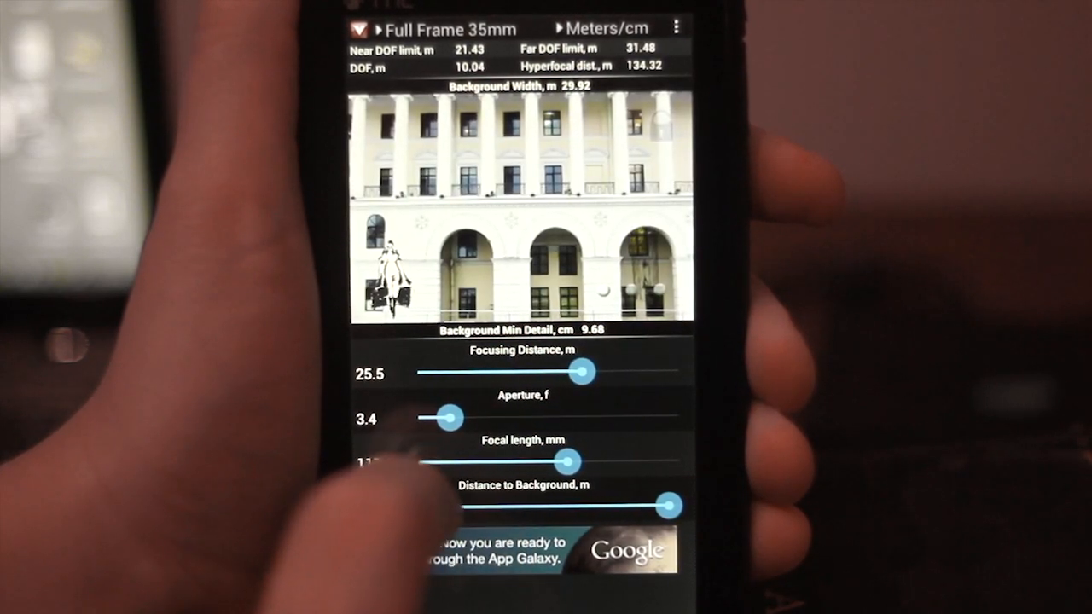
{"action": "left_click_drag", "start_coordinate": [453, 416], "coordinate": [443, 416]}
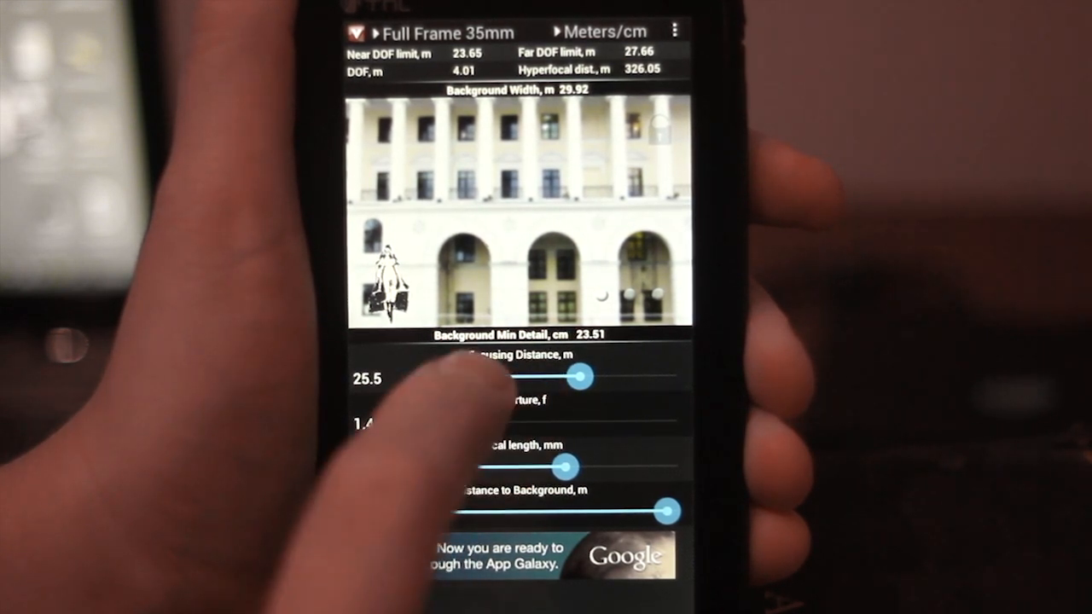
- Bring focus in to 7.29 m at 98 mm, leaving 0.46 m depth of field
{"action": "left_click_drag", "start_coordinate": [580, 376], "coordinate": [464, 377]}
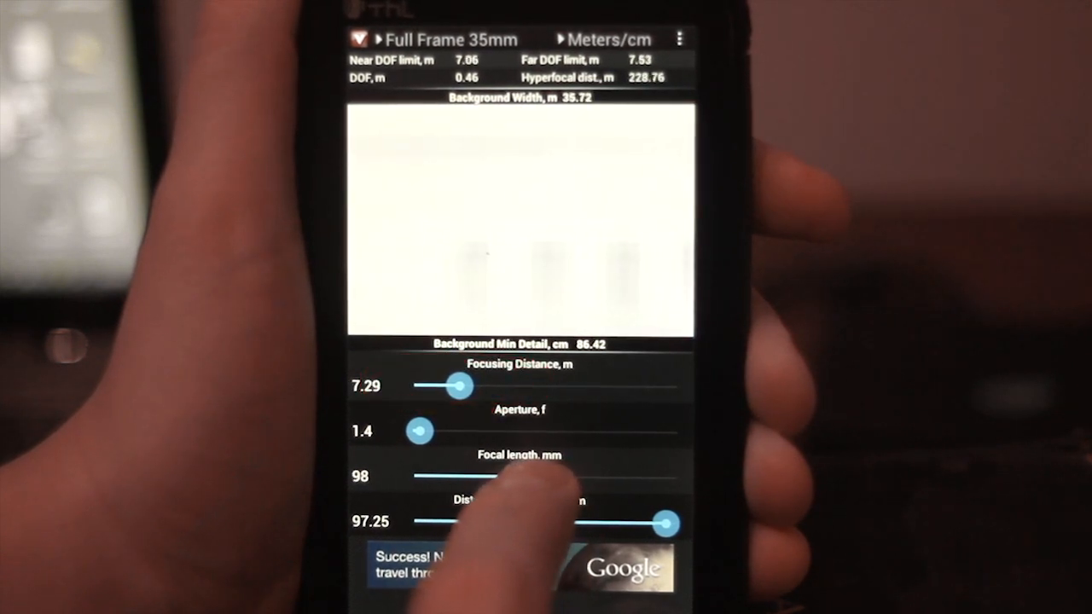
- Shorten the focal length stepwise to about 41 mm, then start lengthening it again
{"action": "left_click_drag", "start_coordinate": [511, 476], "coordinate": [436, 477]}
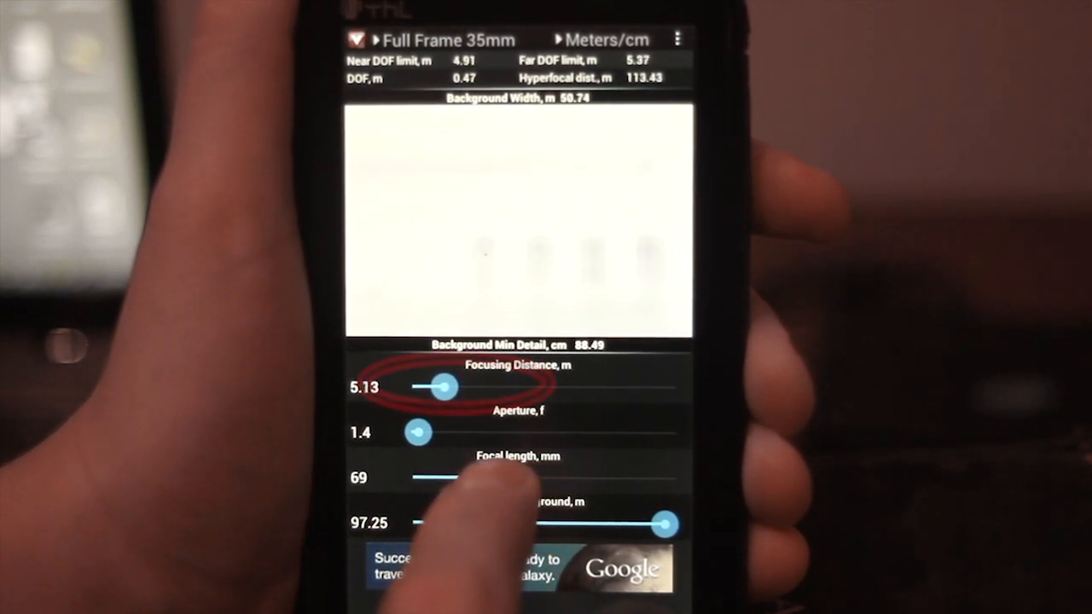
{"action": "left_click_drag", "start_coordinate": [469, 478], "coordinate": [426, 478]}
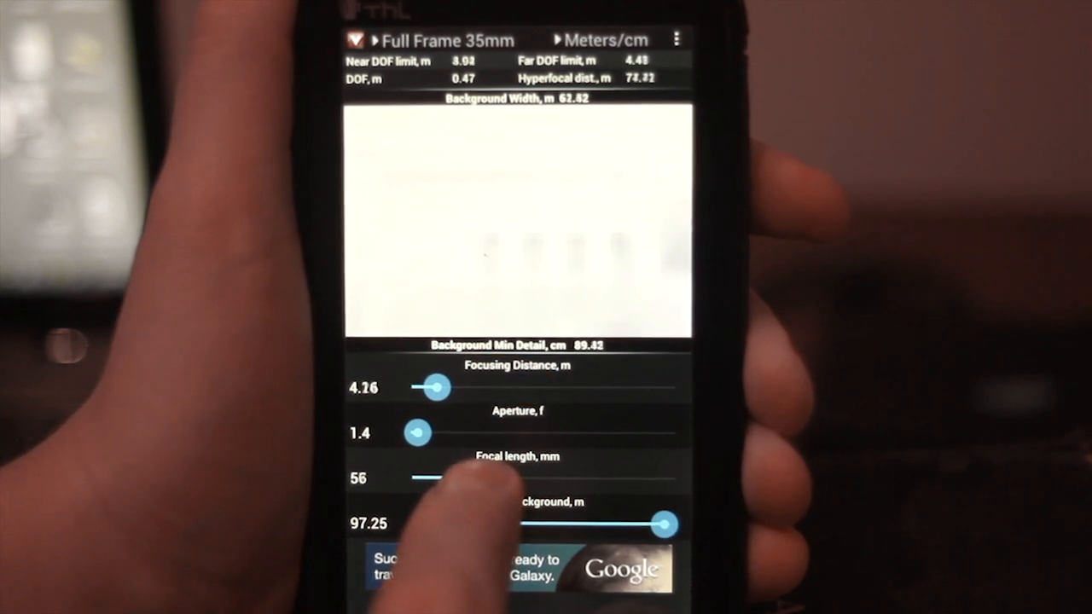
{"action": "left_click_drag", "start_coordinate": [461, 477], "coordinate": [413, 478]}
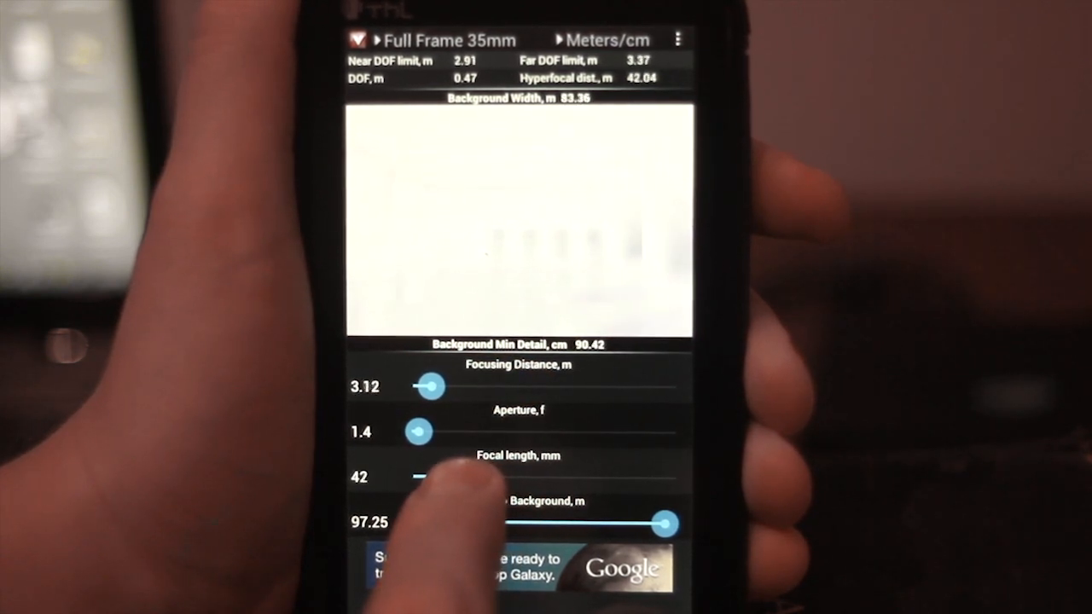
{"action": "left_click_drag", "start_coordinate": [419, 478], "coordinate": [413, 478]}
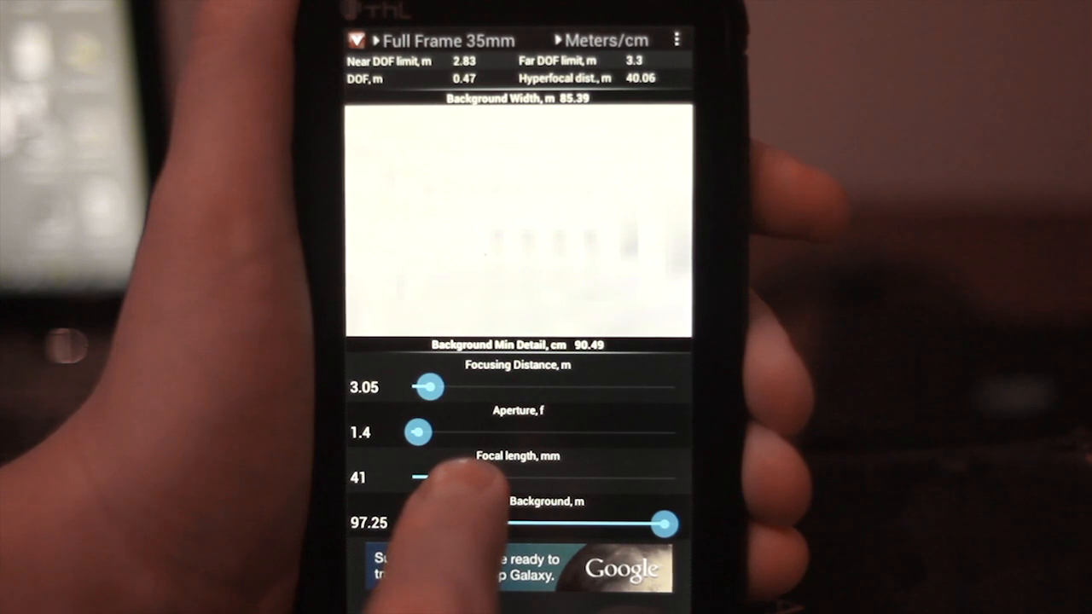
{"action": "left_click_drag", "start_coordinate": [419, 478], "coordinate": [464, 478]}
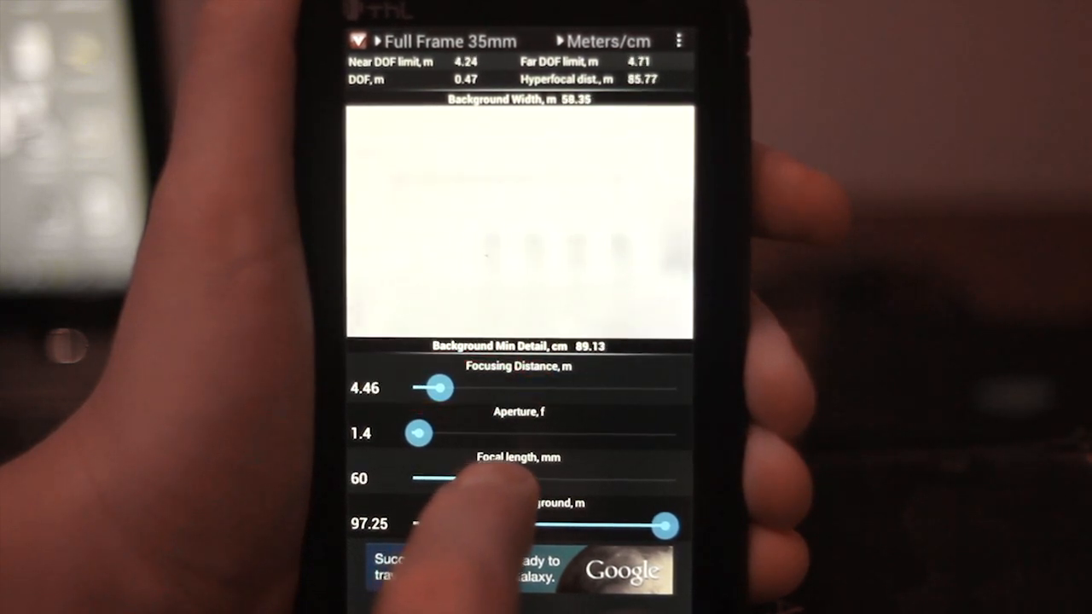
- Zoom the focal length in to 114 mm while focusing distance follows
{"action": "left_click_drag", "start_coordinate": [441, 389], "coordinate": [464, 389]}
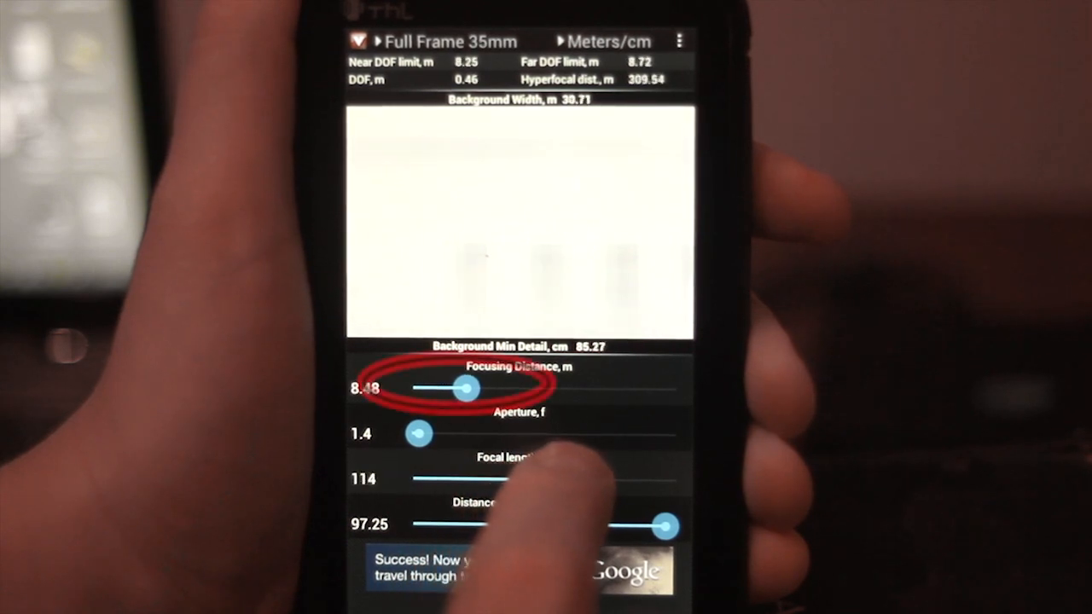
{"action": "left_click_drag", "start_coordinate": [464, 389], "coordinate": [481, 389]}
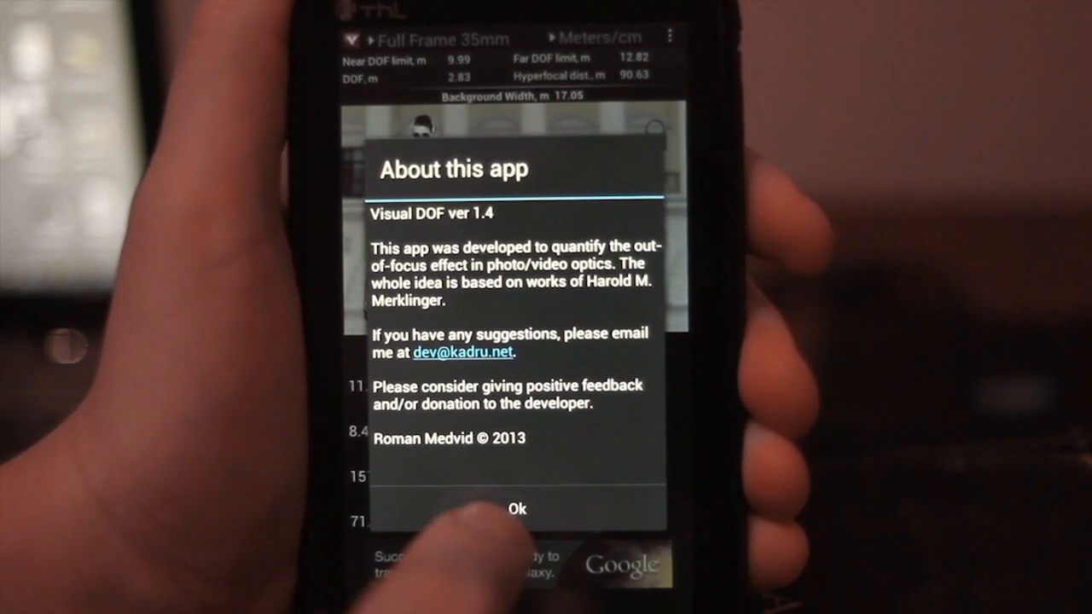
- Dismiss the About dialog, returning to 11.23 m focus, f/8.4, 151 mm and 71.5 m background
{"action": "left_click", "coordinate": [517, 509]}
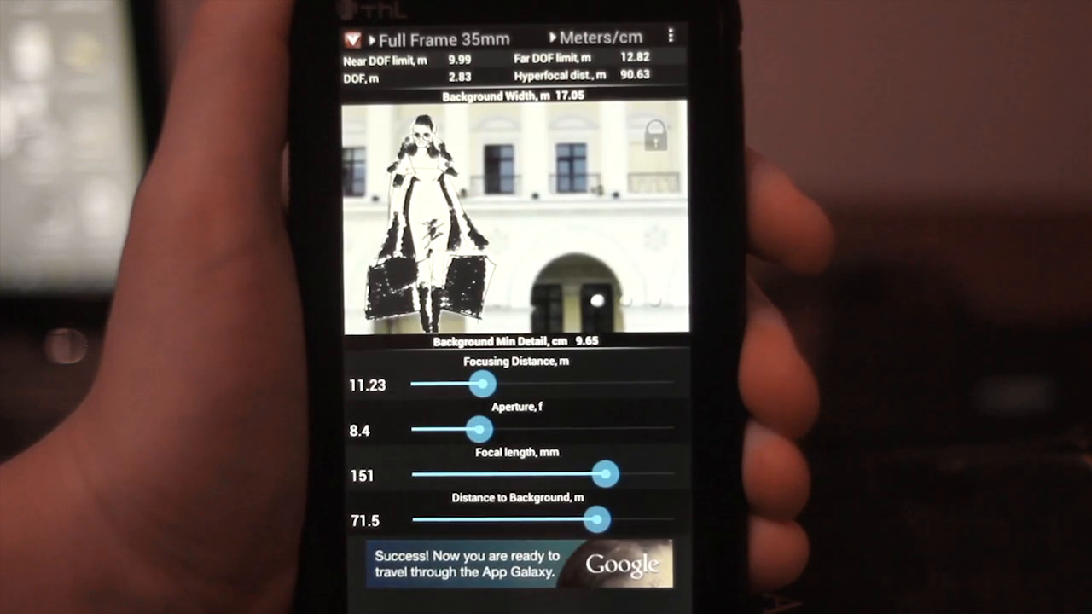